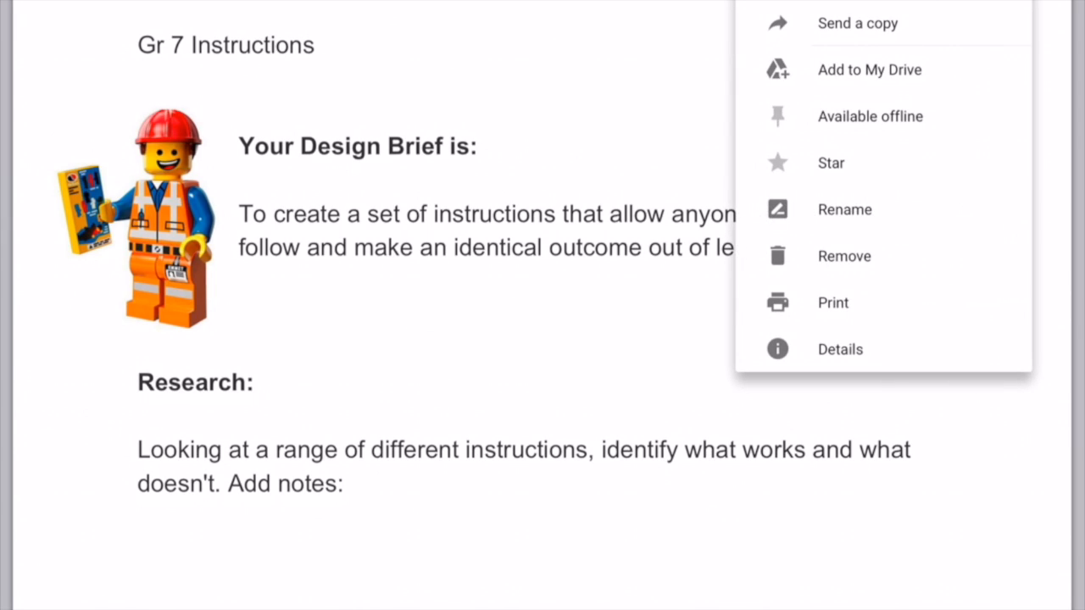
Step: Send a PDF copy of the doc to Google Drive, enabling Drive in the share sheet
click(857, 23)
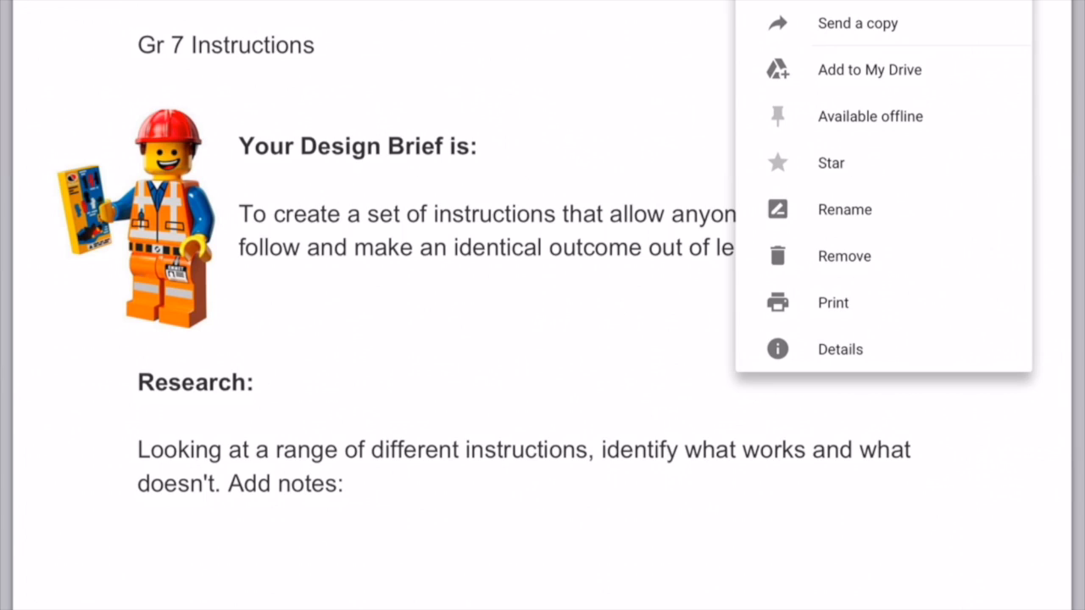
click(857, 23)
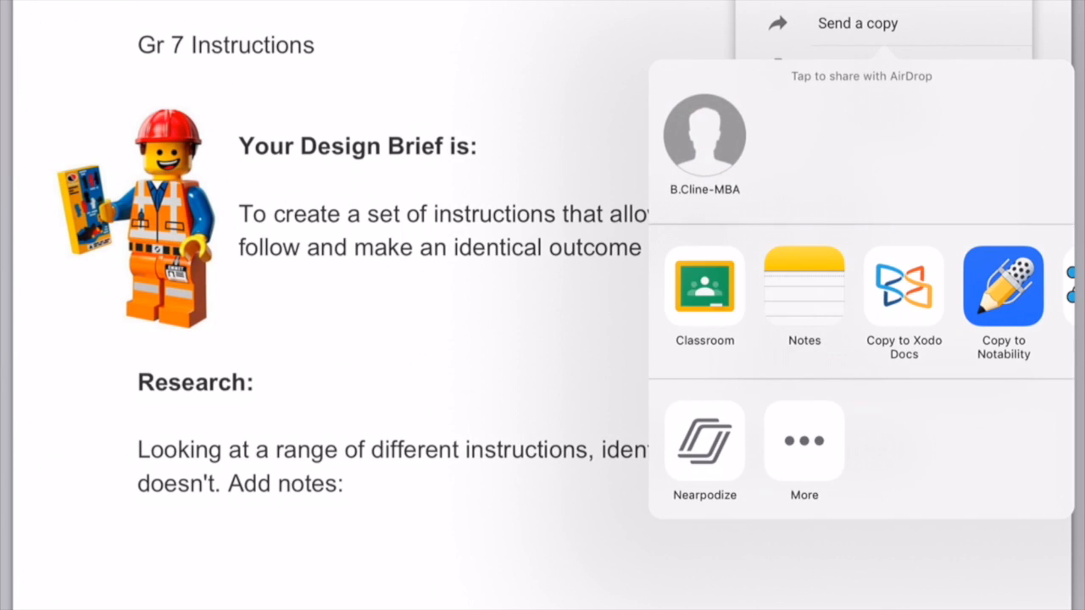
scroll(left, 3)
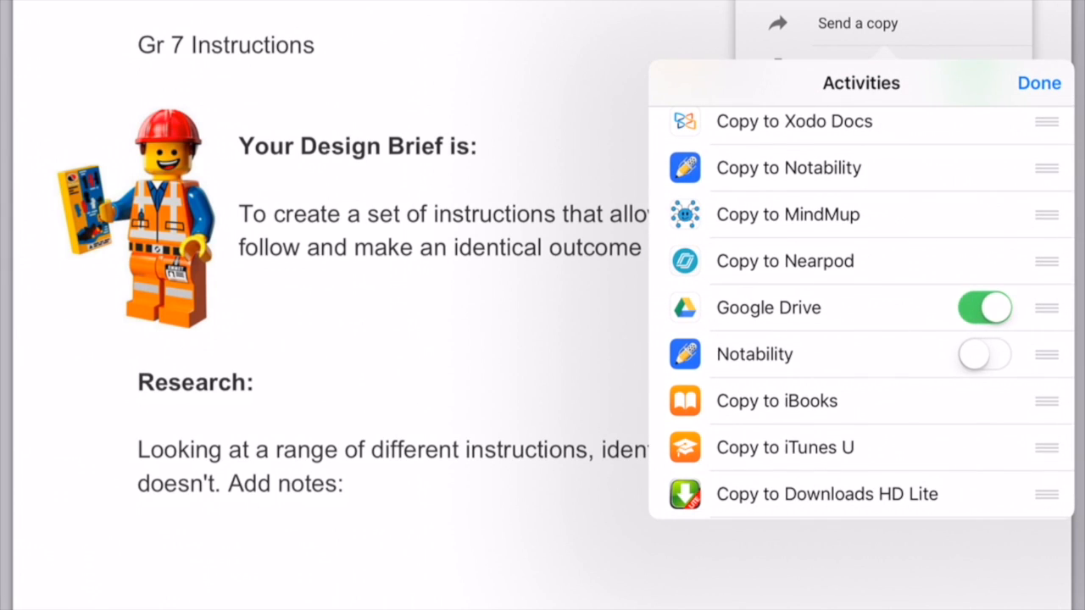
click(1038, 83)
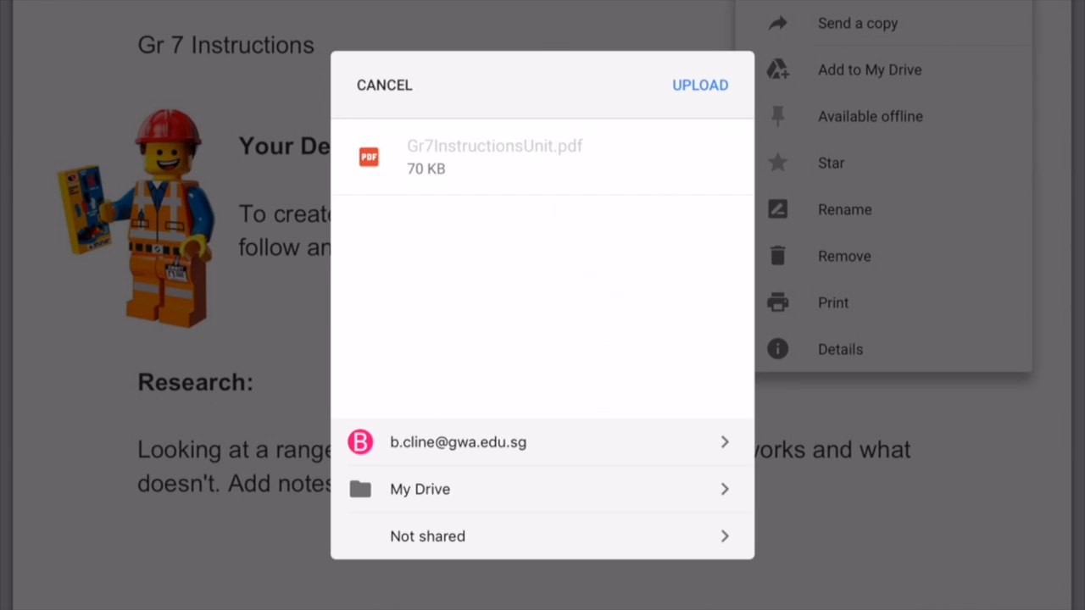
Step: Confirm uploading Gr7InstructionsUnit.pdf into My Drive
click(699, 85)
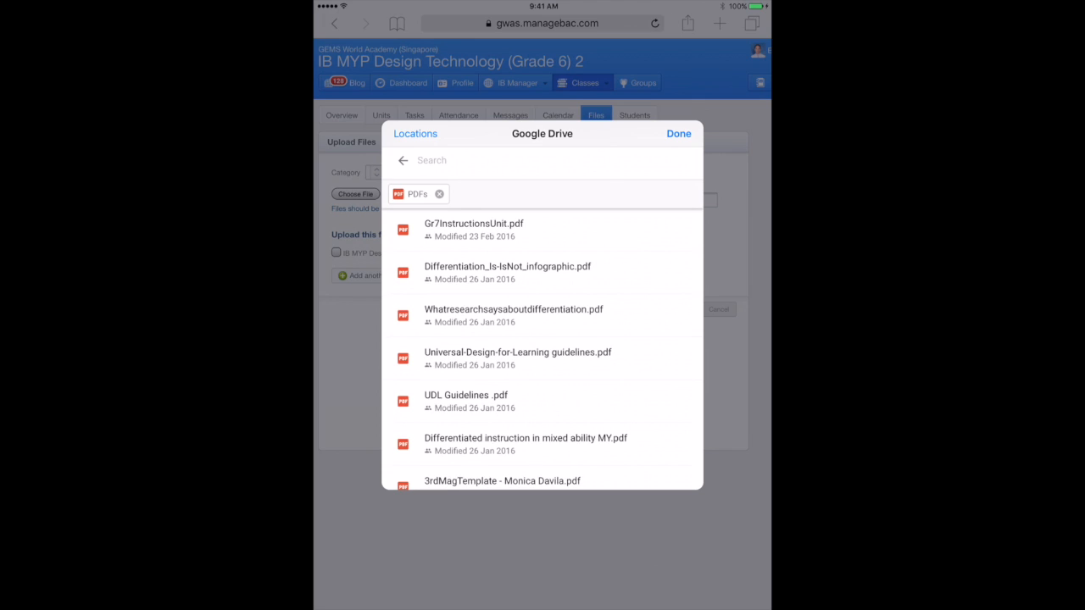
Step: Pick Gr7InstructionsUnit.pdf from Google Drive for the Design Technology class upload
click(474, 229)
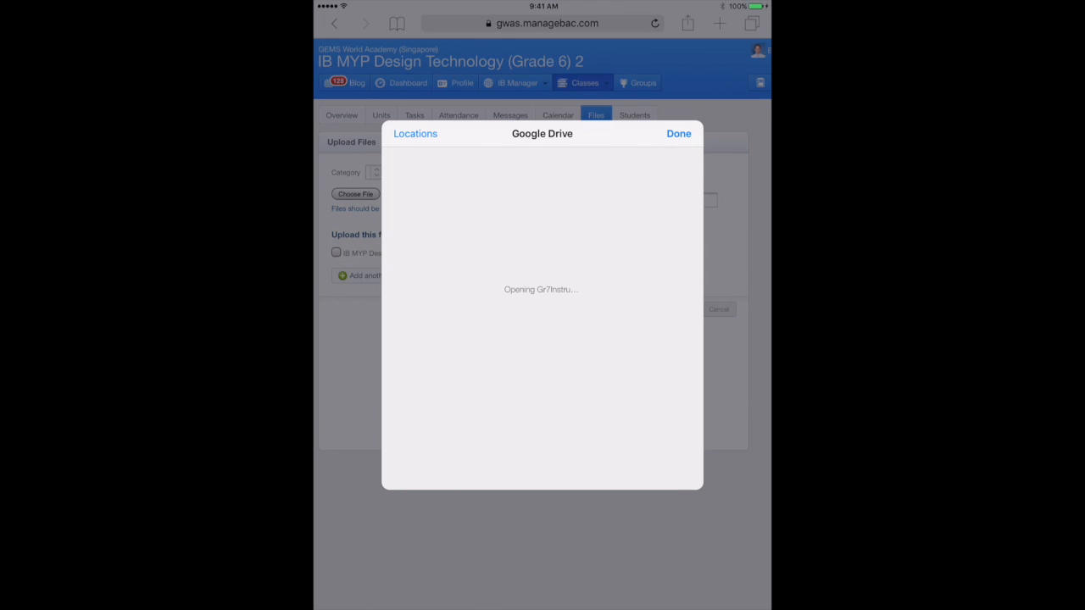
click(678, 133)
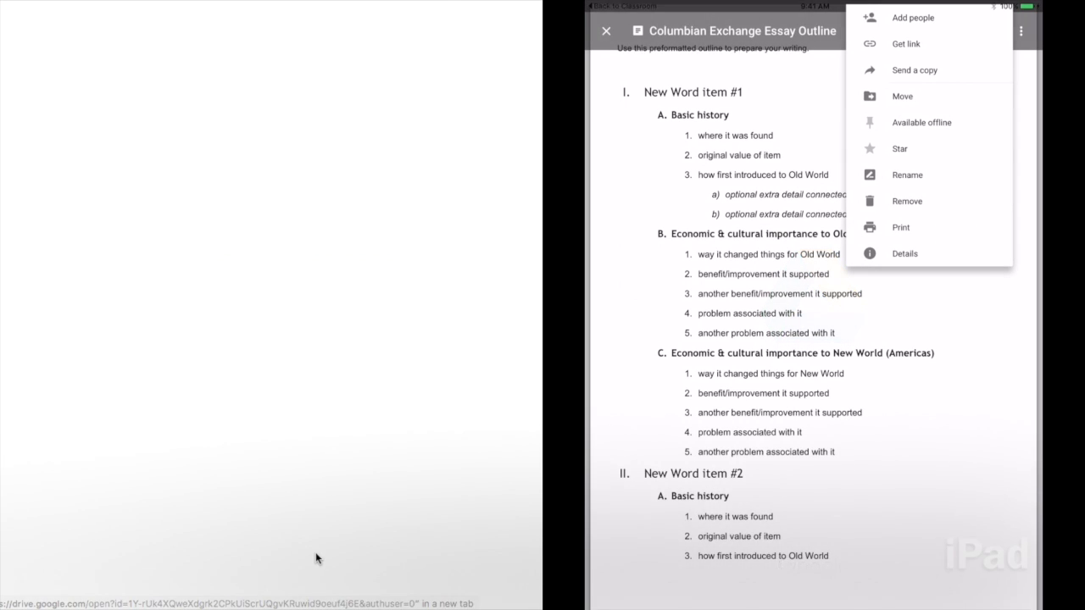
Step: Open the Gr 7 Instructions Unit doc with its desktop File menu and iPad three-dot menu
click(605, 30)
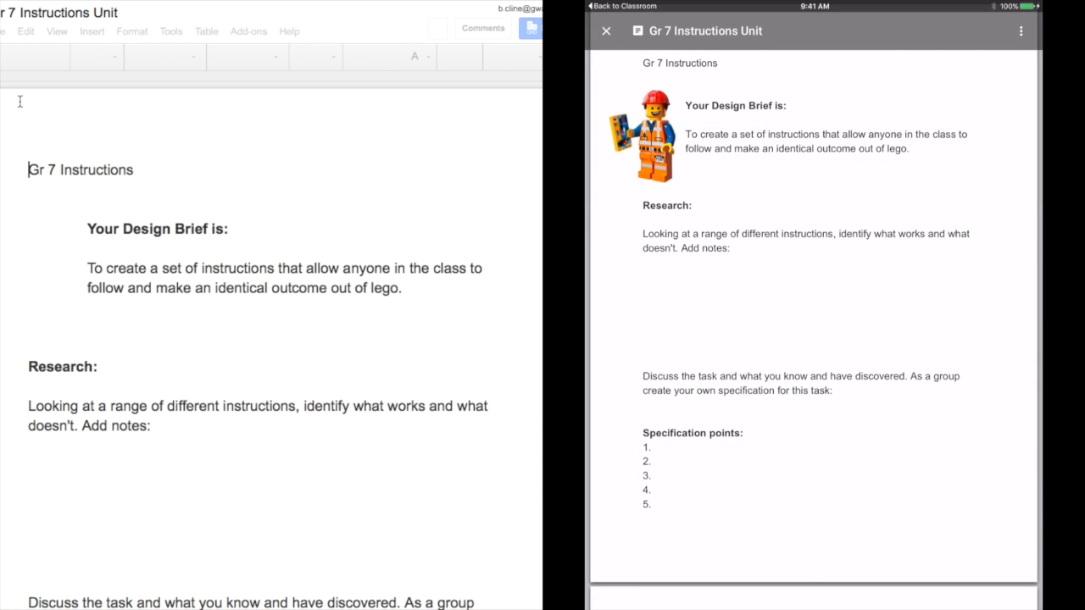
click(7, 31)
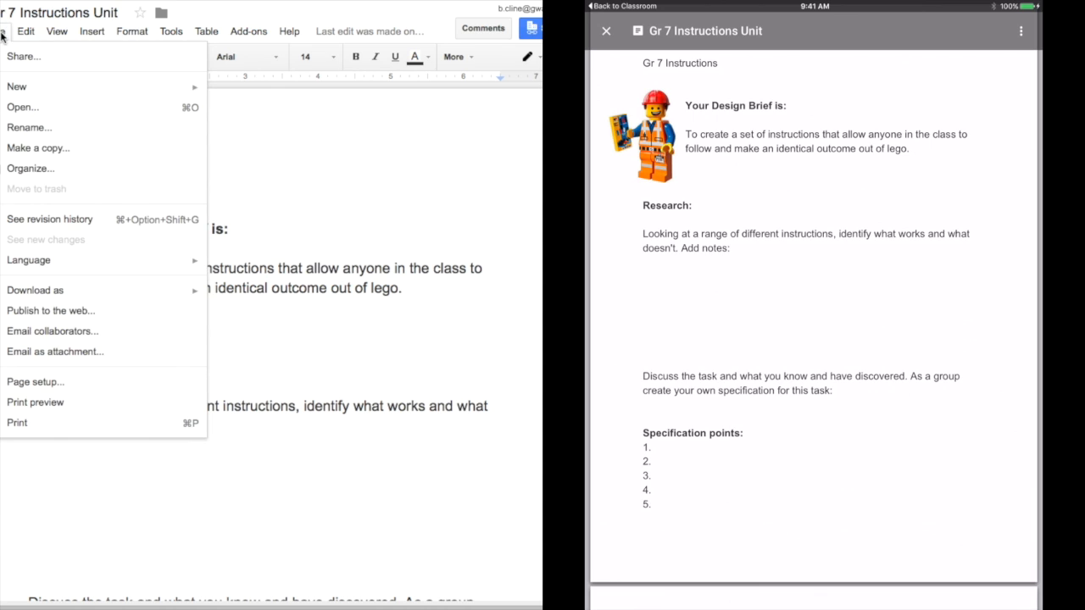
click(1021, 30)
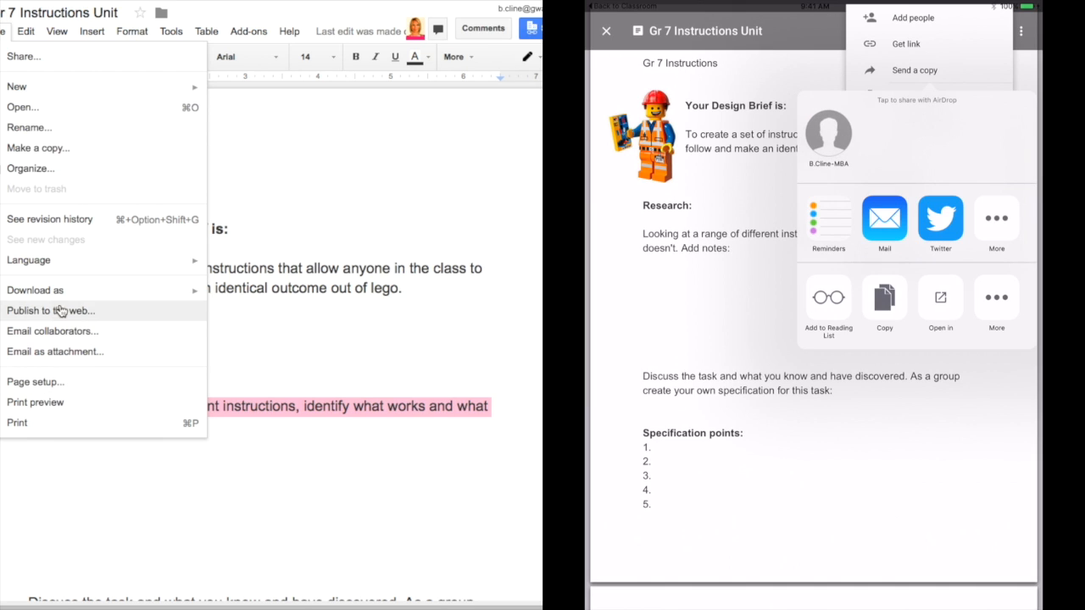
click(35, 290)
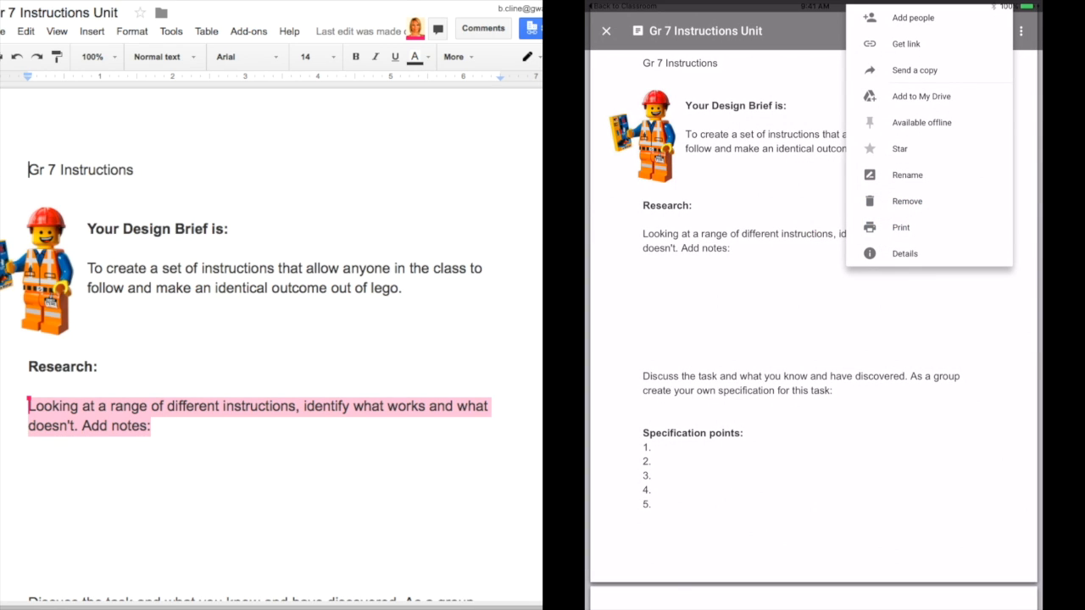
Step: Circle and save 'Research:' in Xodo, then highlight the Gr 7 Instructions title
click(915, 69)
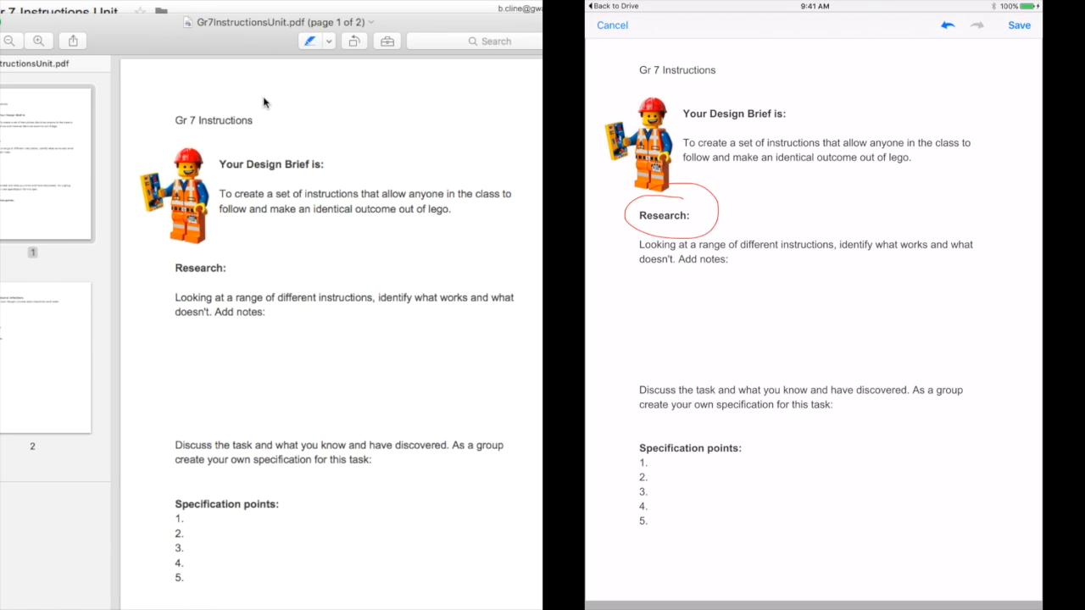
click(310, 41)
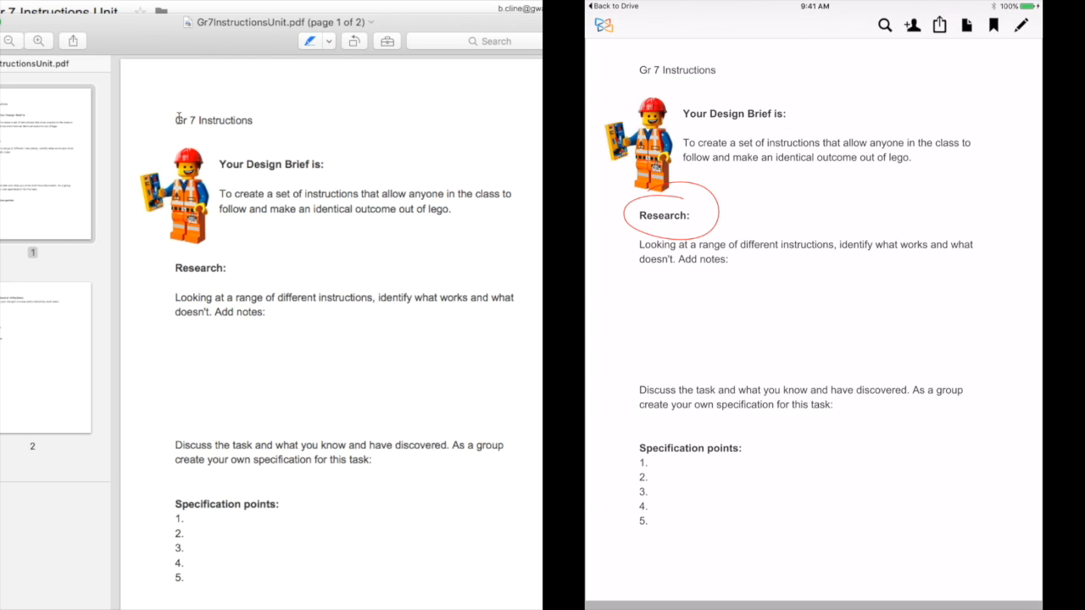
click(939, 24)
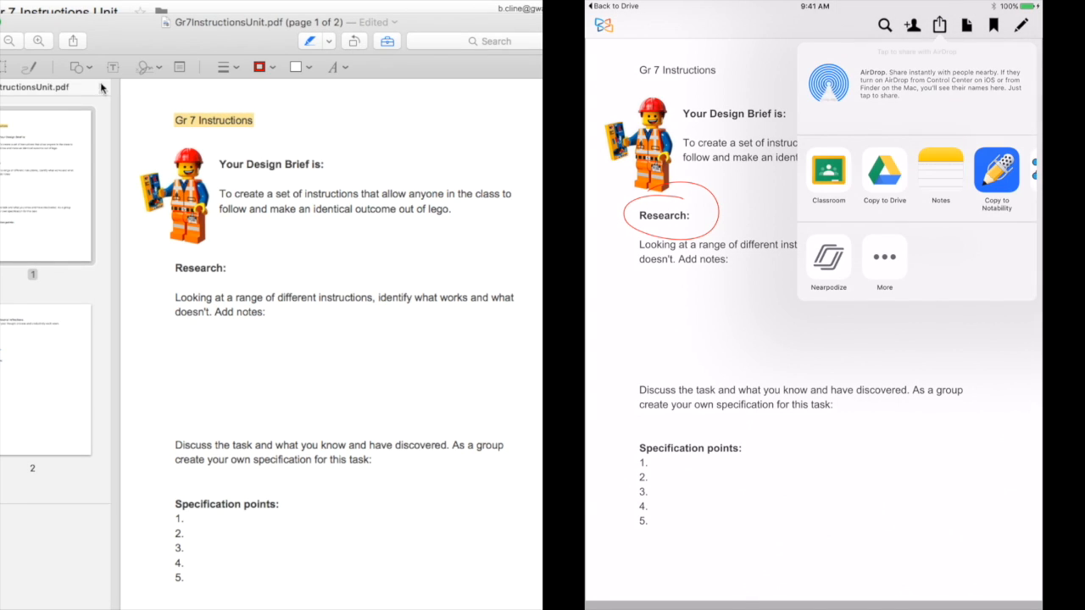
Step: Scribble over the design brief sentence, then attach Gr7InstructionsUnit.pdf from Drive's PDF filter
drag(229, 199, 323, 229)
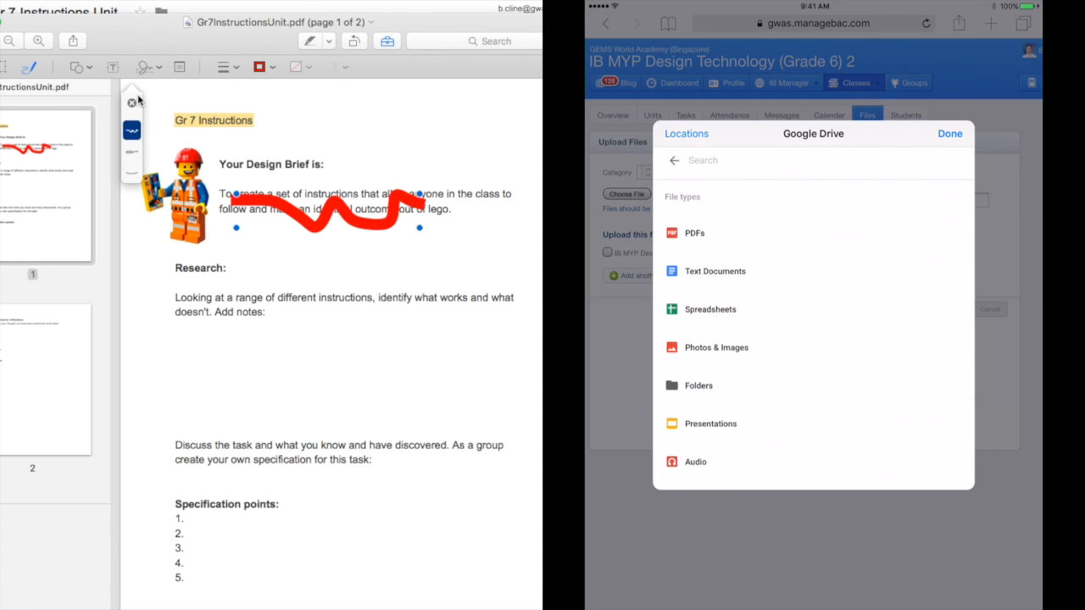
click(693, 232)
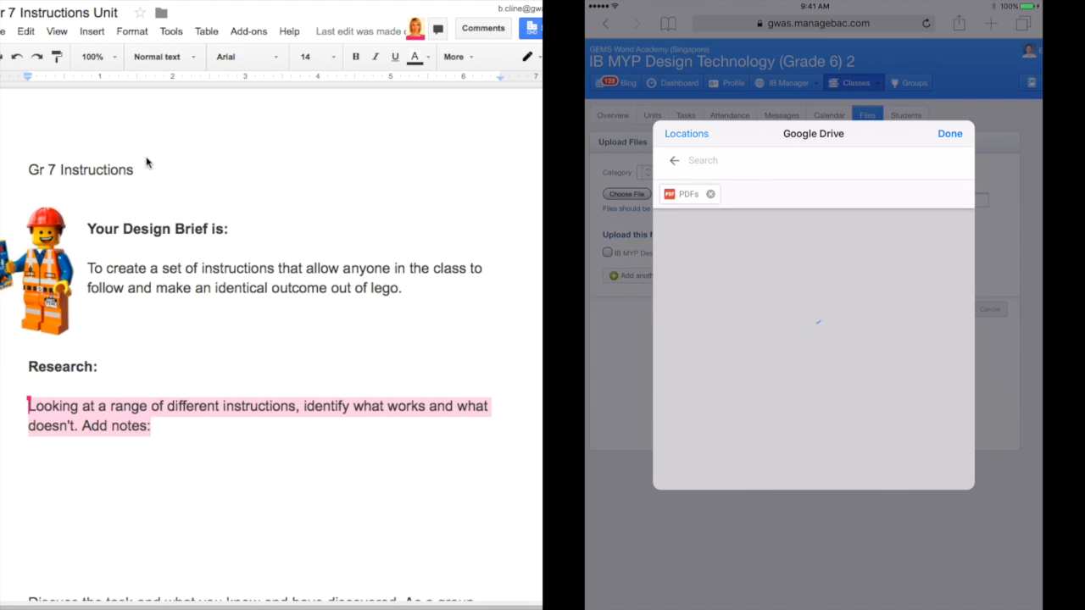
click(689, 194)
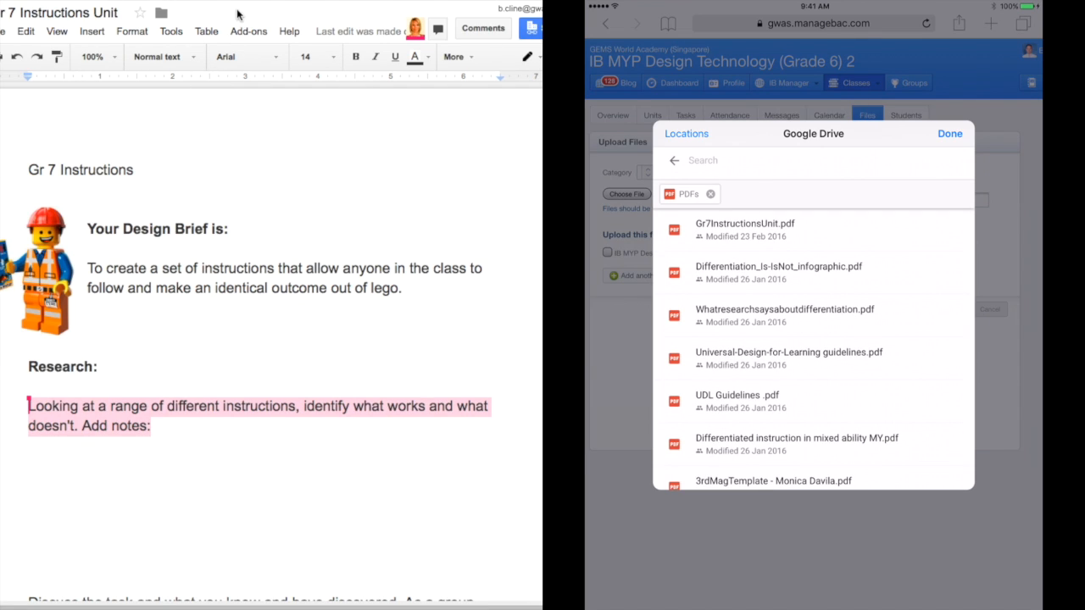
click(744, 223)
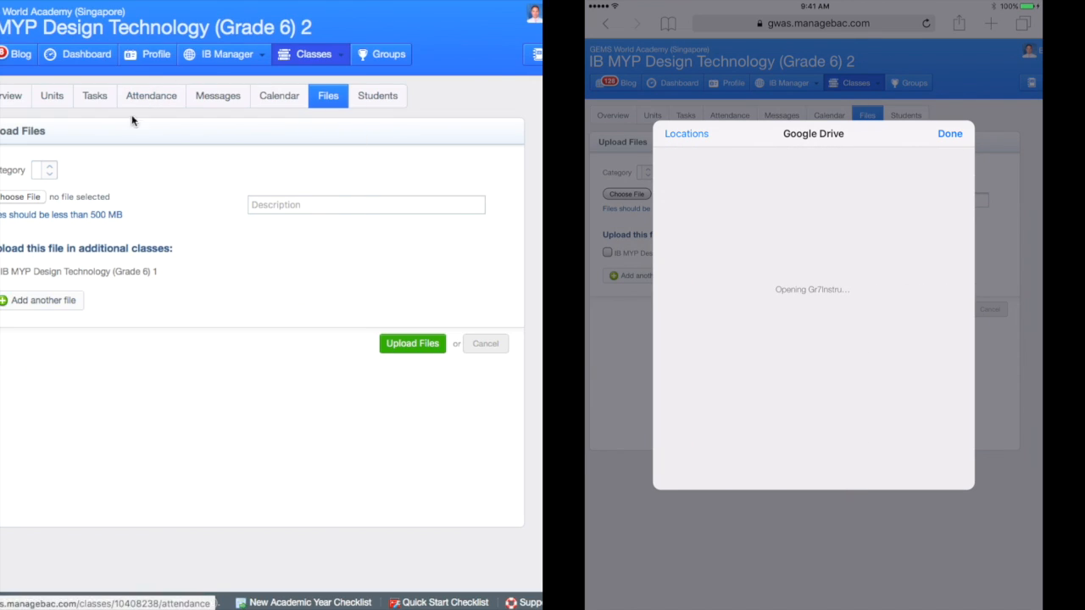